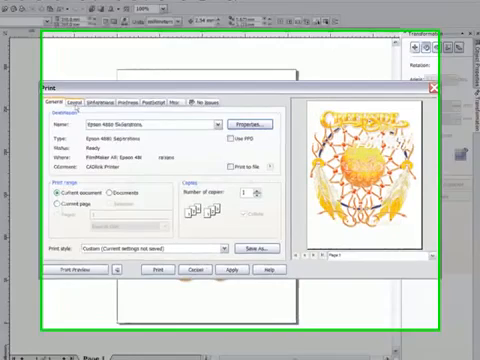
Send the Capricorn artwork to the FilmMaker RIP print queue
{"action": "left_click", "coordinate": [60, 92]}
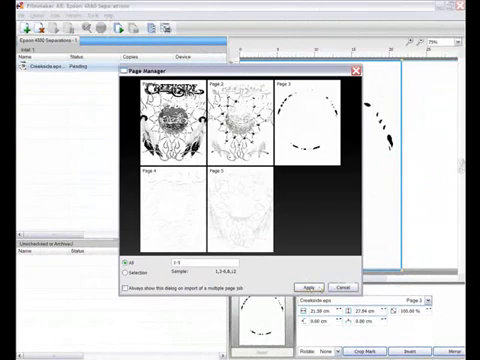
{"action": "left_click", "coordinate": [310, 288]}
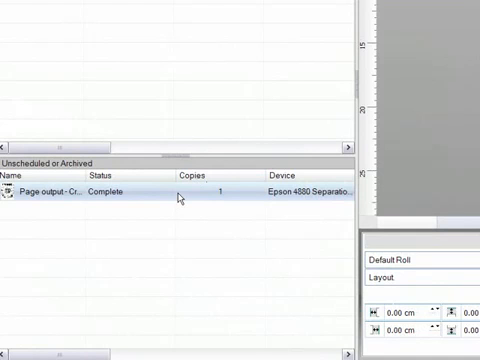
{"action": "mouse_move", "coordinate": [176, 236]}
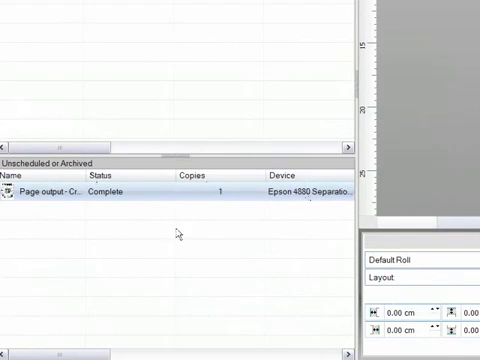
{"action": "mouse_move", "coordinate": [288, 264]}
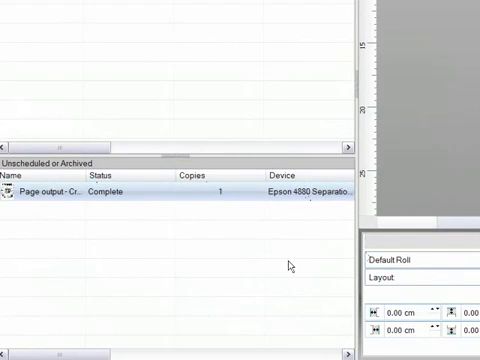